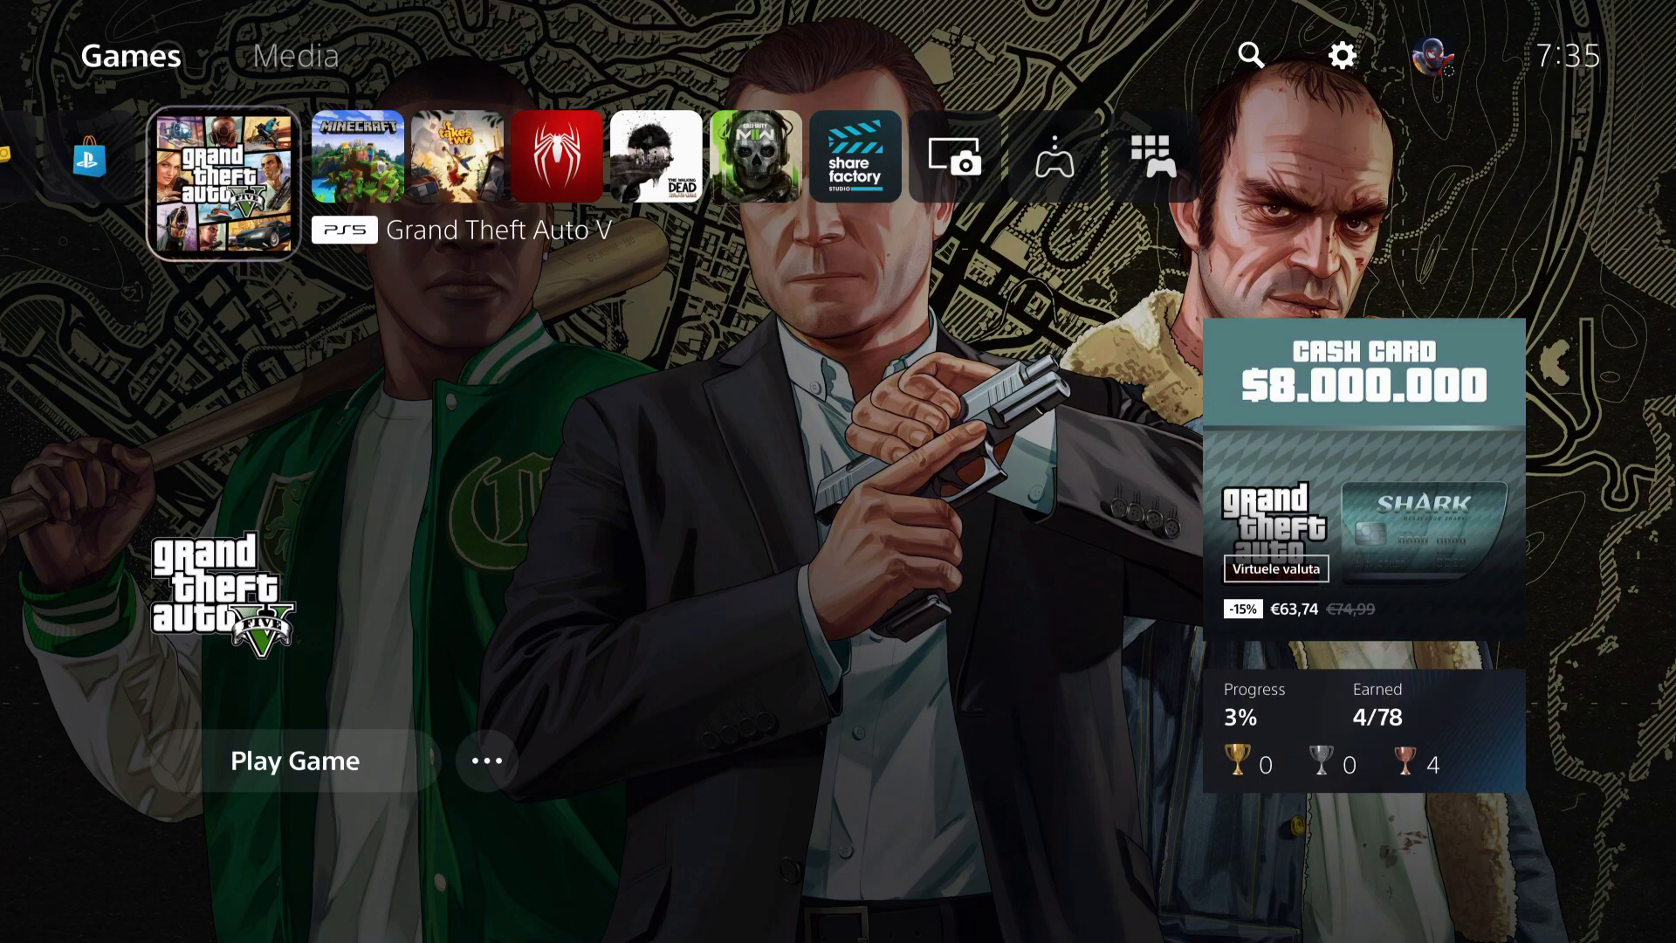
pyautogui.moveTo(1250, 54)
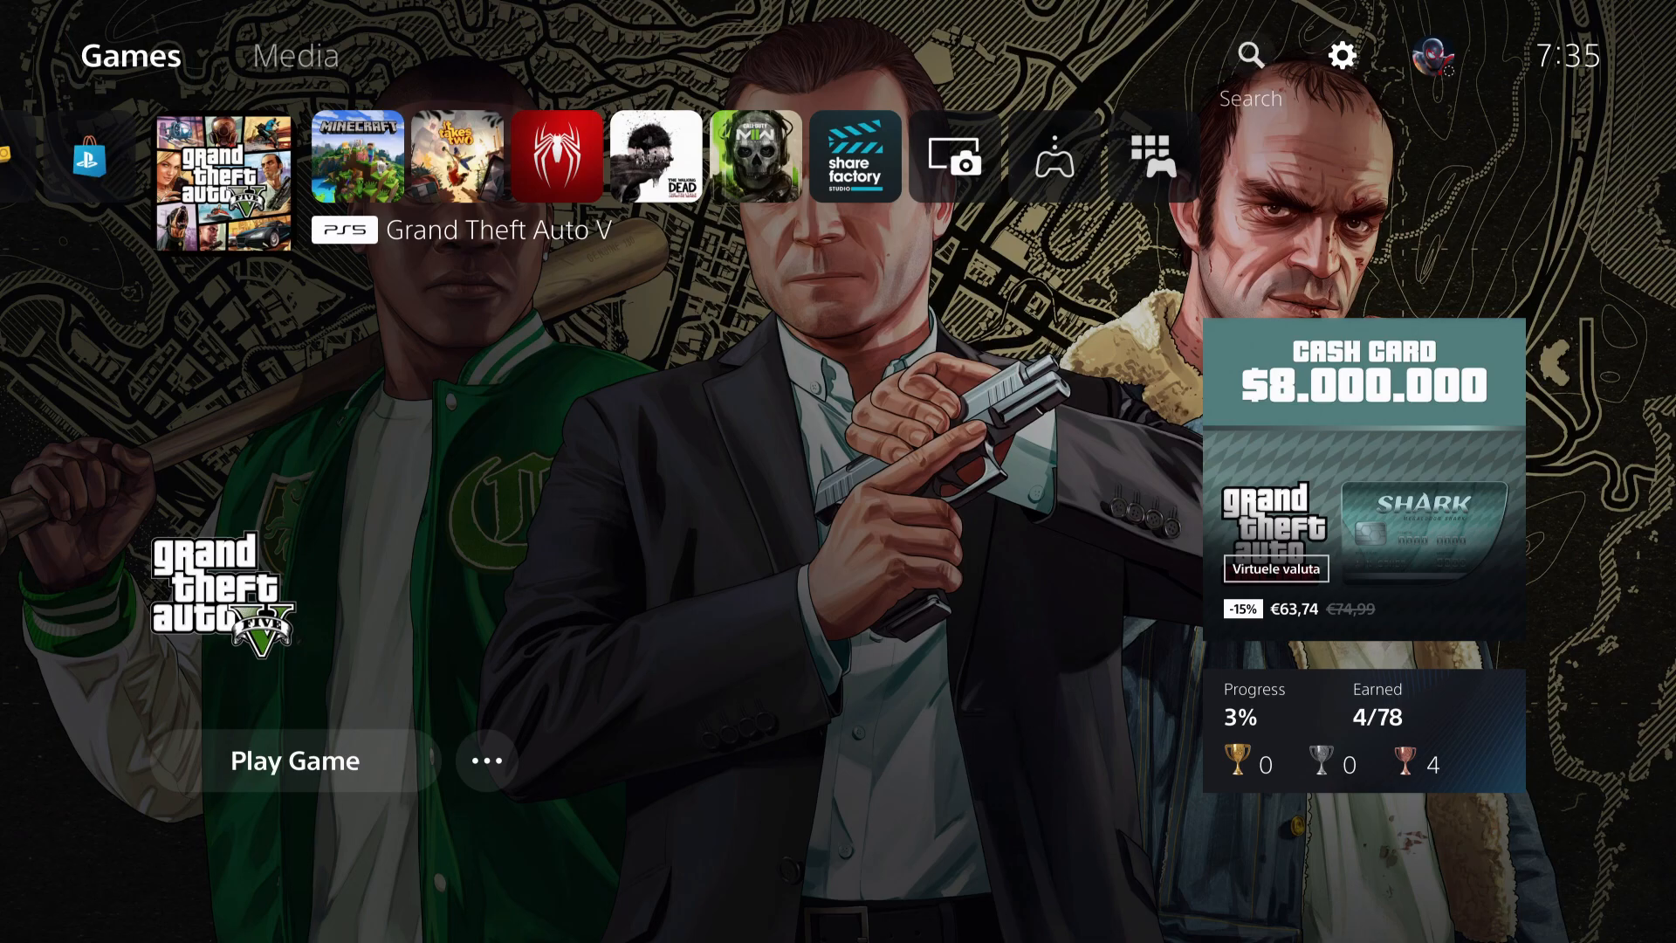
pyautogui.moveTo(1341, 56)
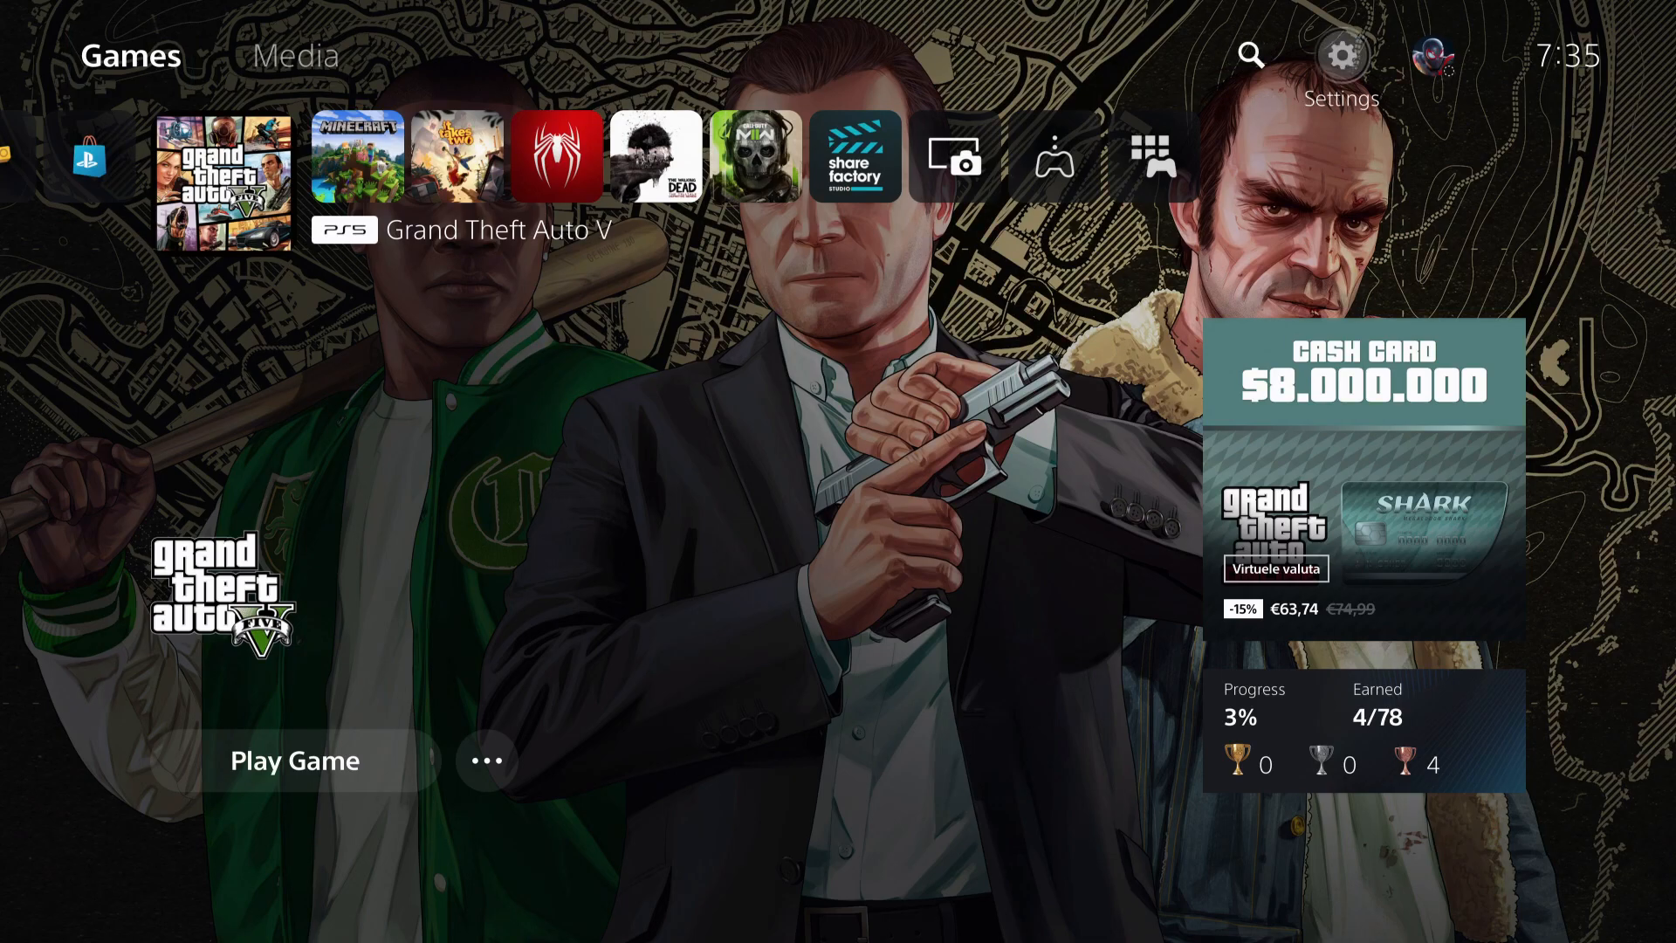
# Reach the Shortcuts for Create Button page under Captures and Broadcasts settings
pyautogui.click(1342, 56)
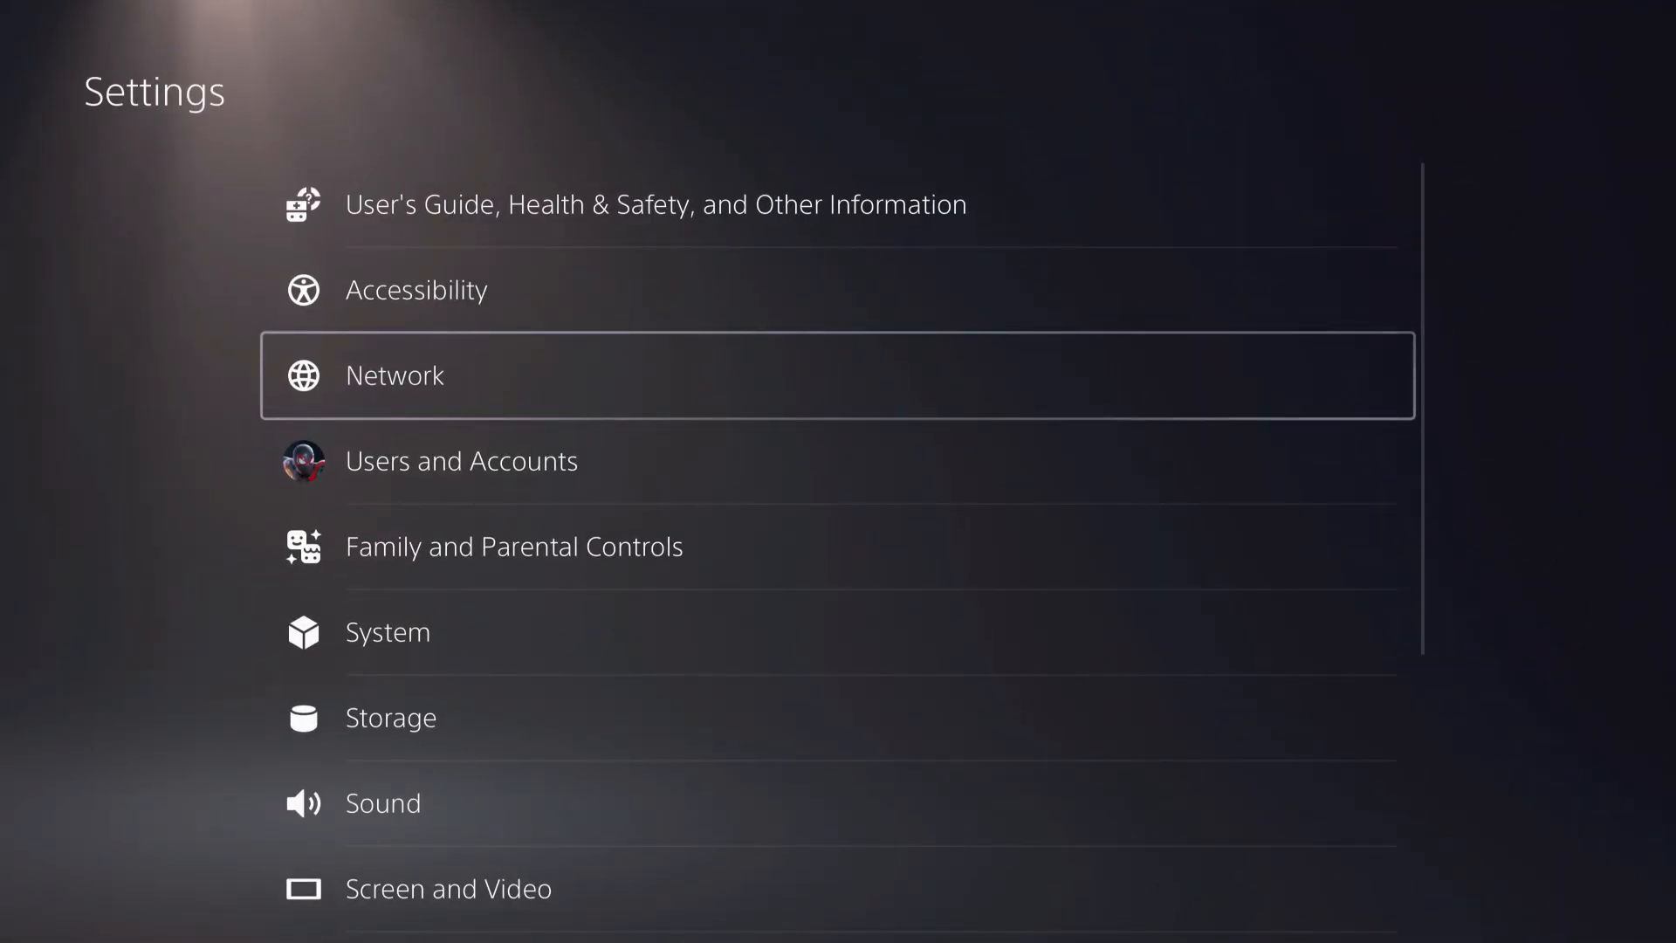
pyautogui.scroll(-3)
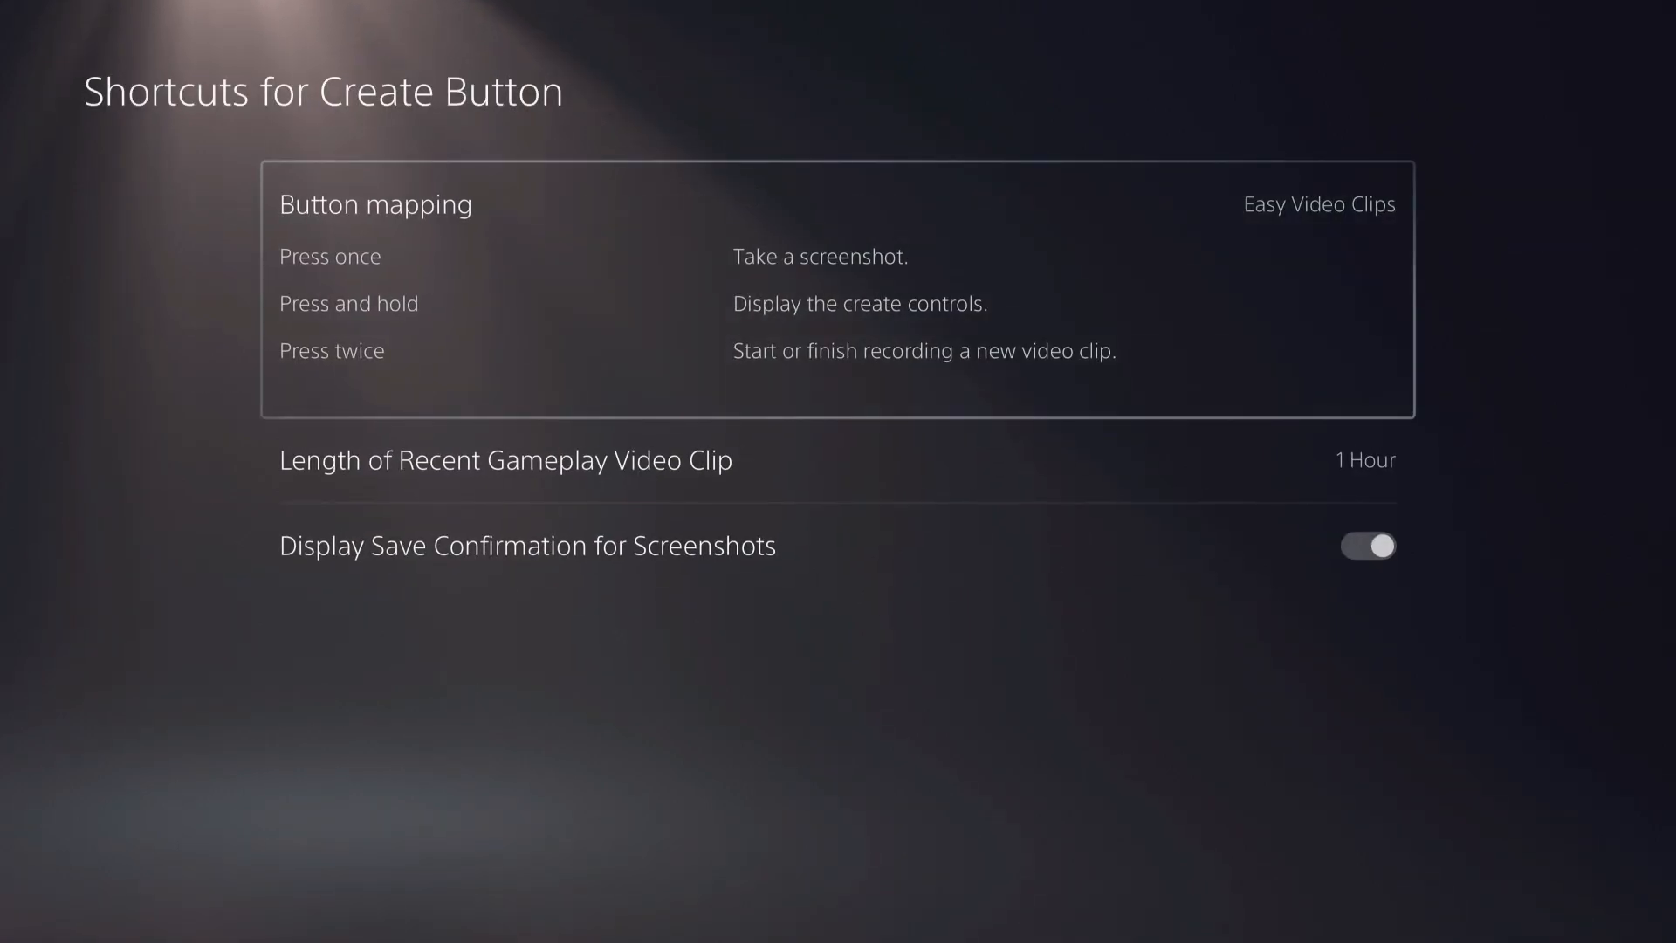
# Map the Create button to Easy Screenshots and keep JPG as the screenshot file type
pyautogui.click(1320, 204)
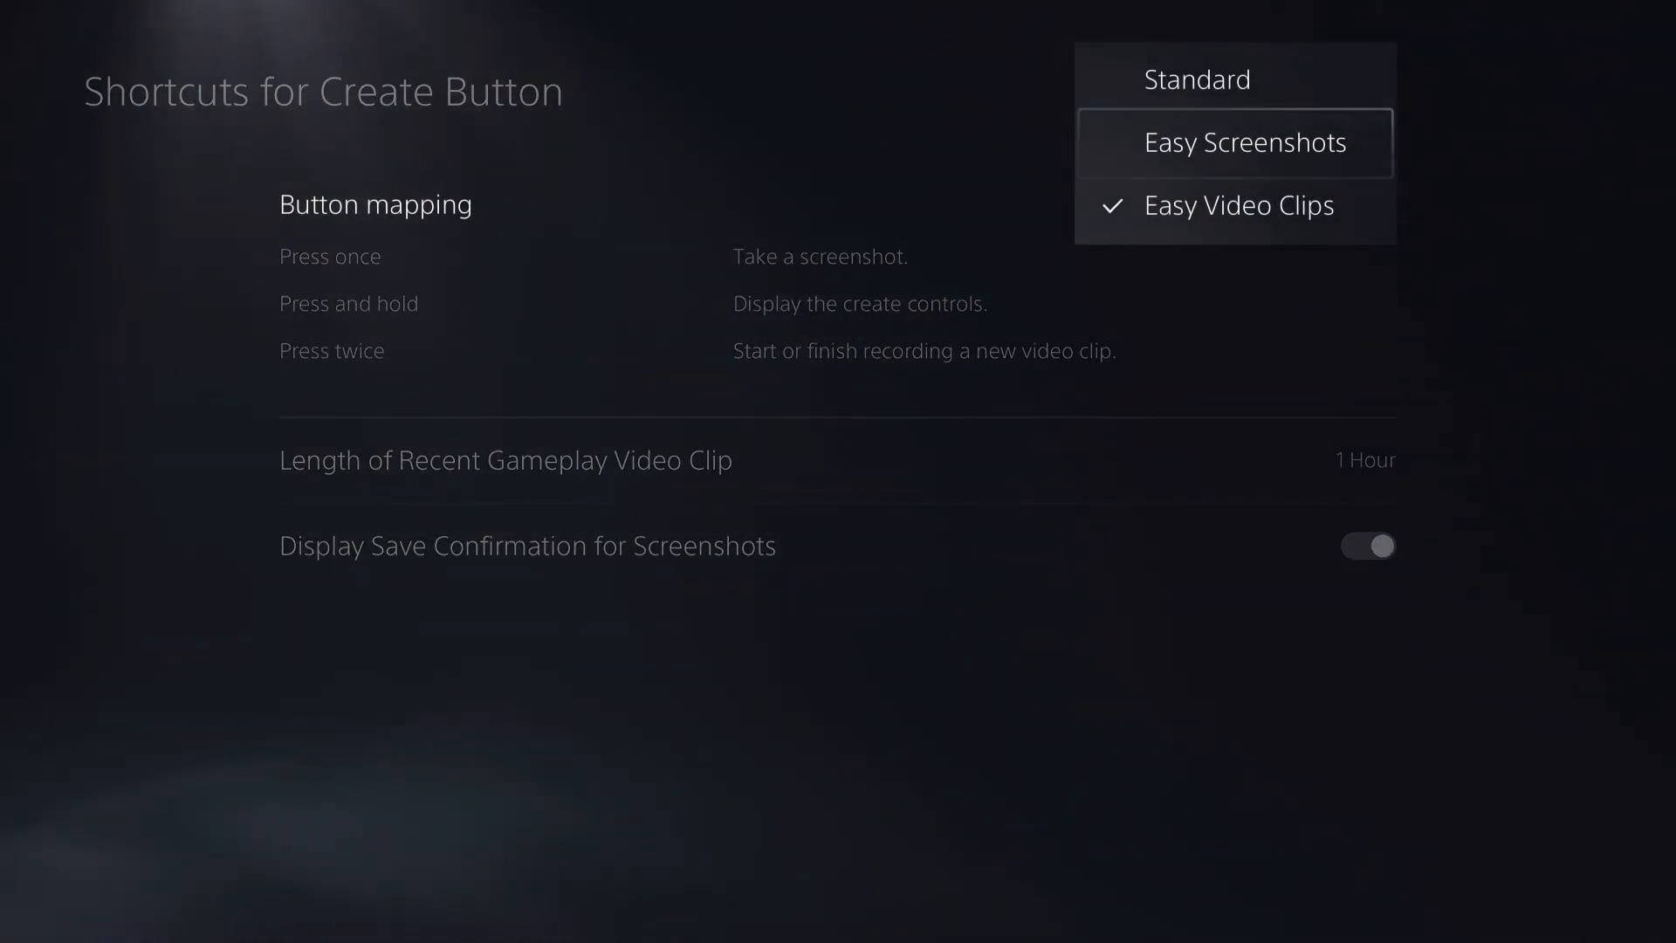
pyautogui.click(1235, 141)
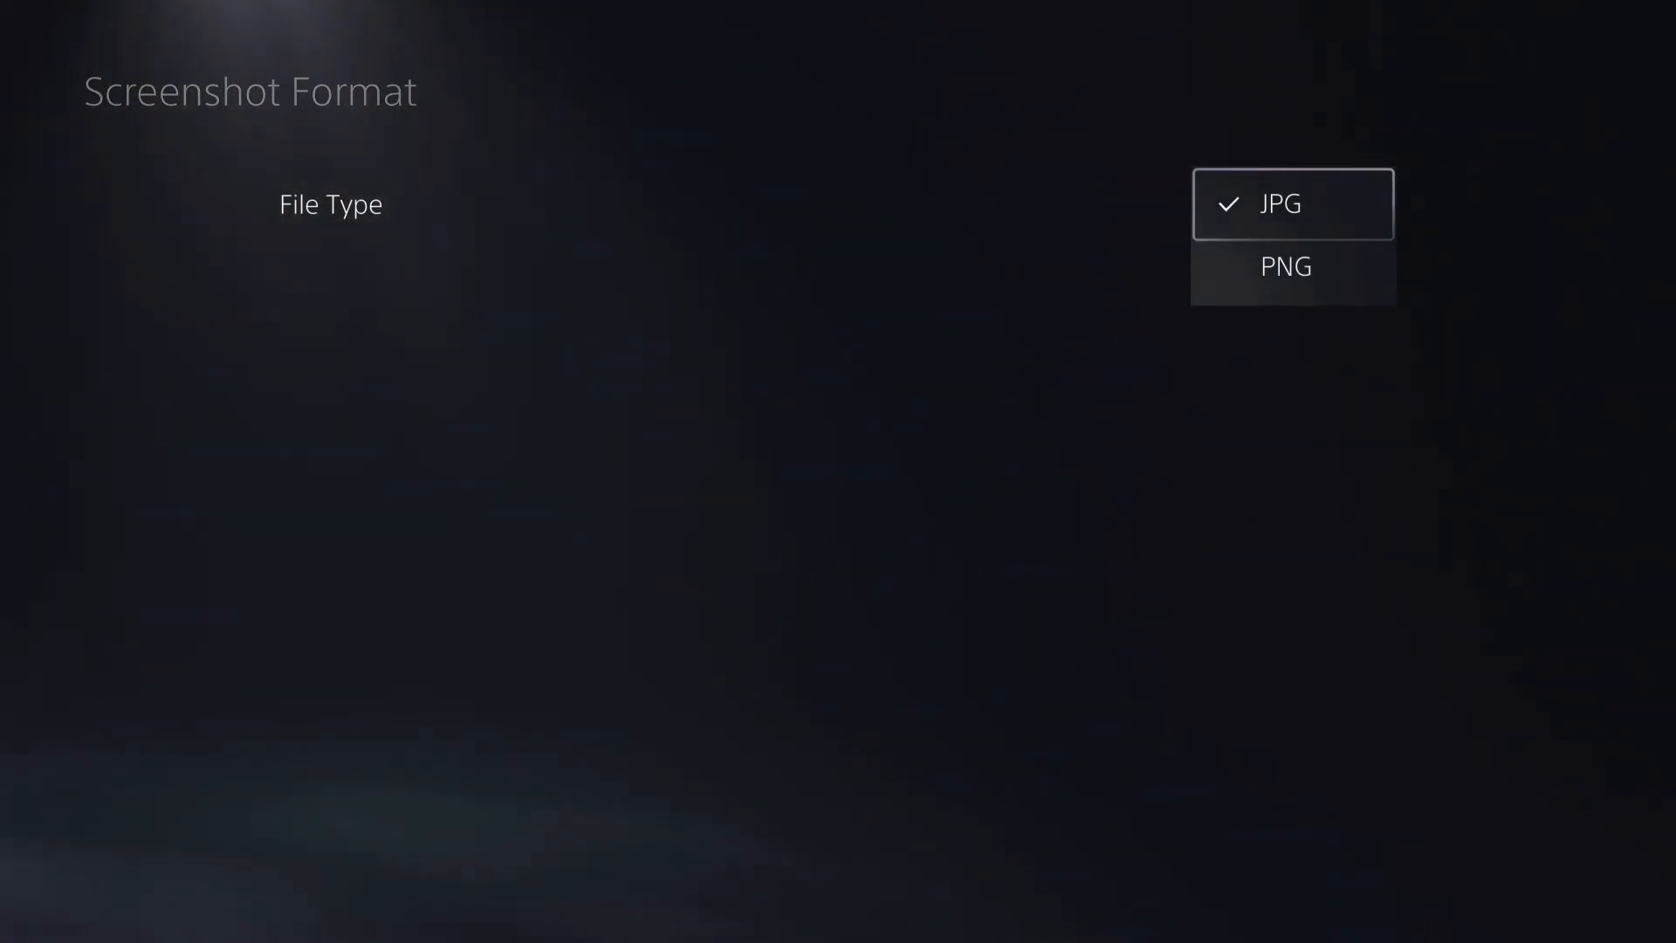
pyautogui.press('Escape')
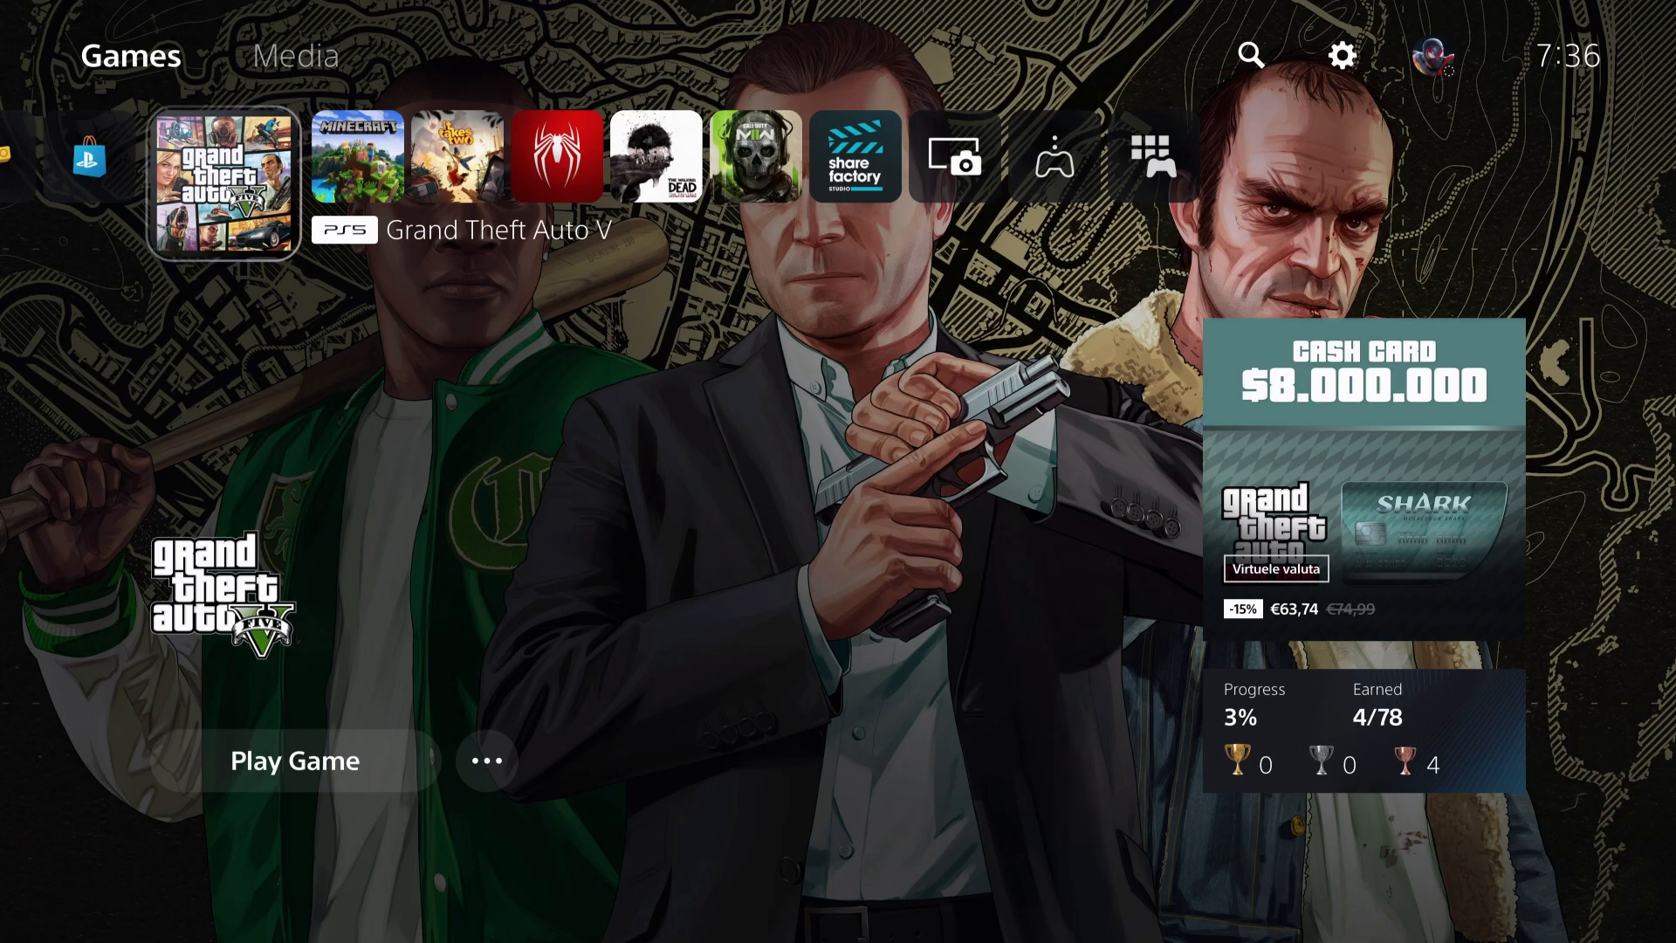
# Launch Grand Theft Auto V from the home row and screenshot its title screen
pyautogui.hscroll(3)
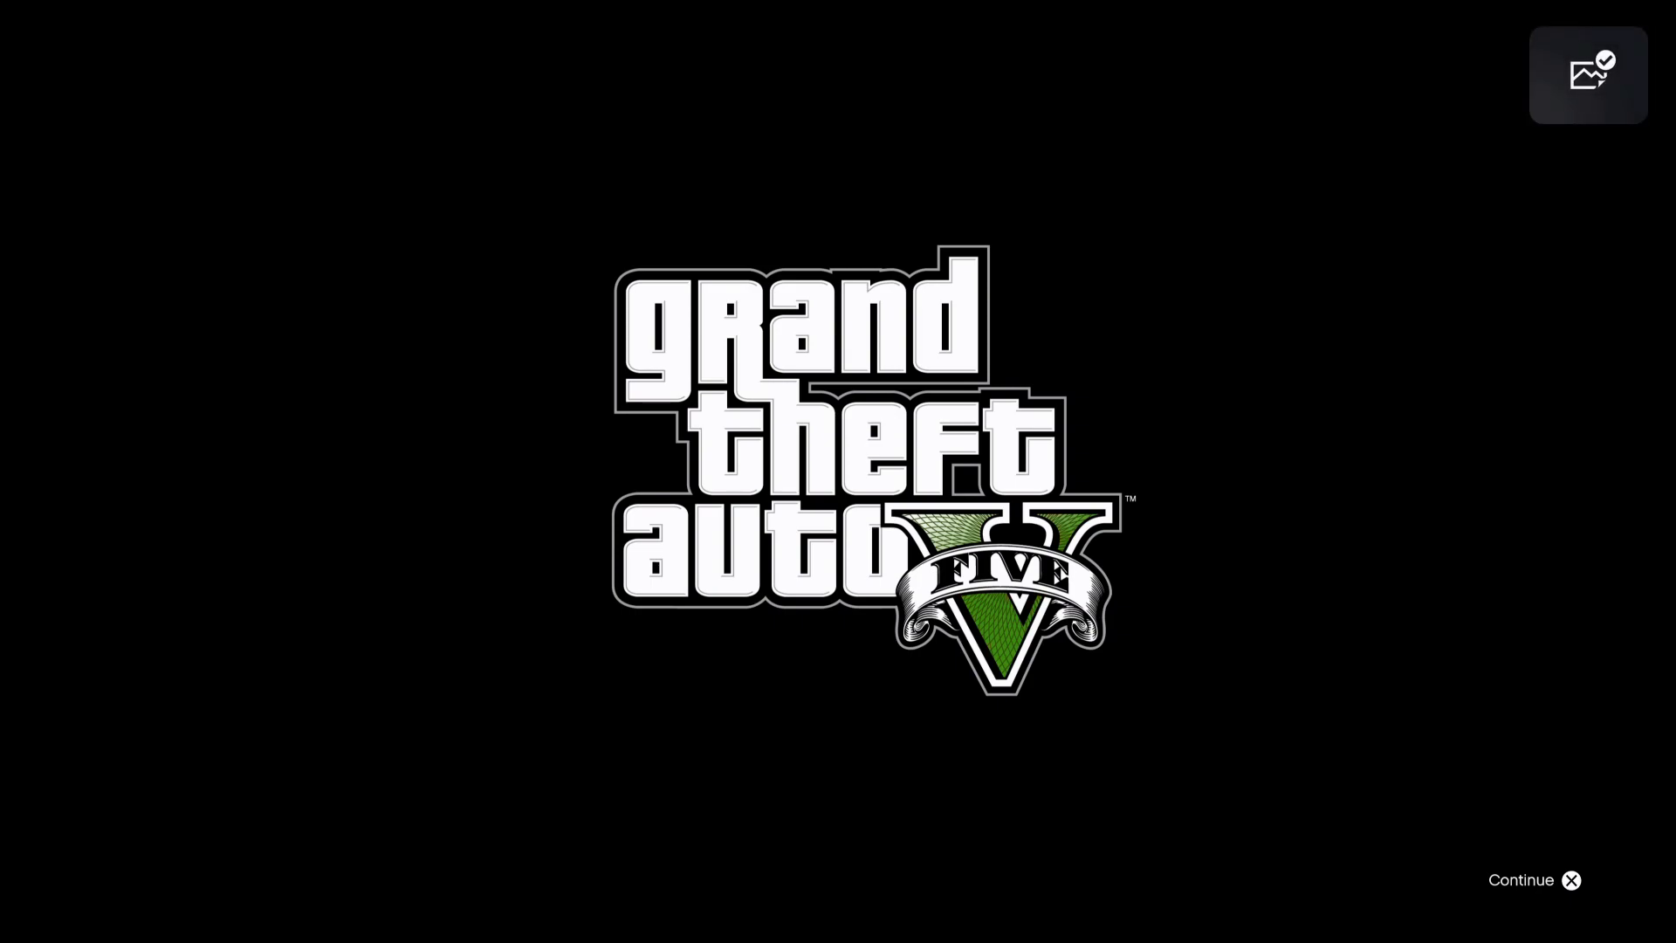
# Show the capture controls in-game and preview the latest GTA V screenshot
pyautogui.click(1587, 73)
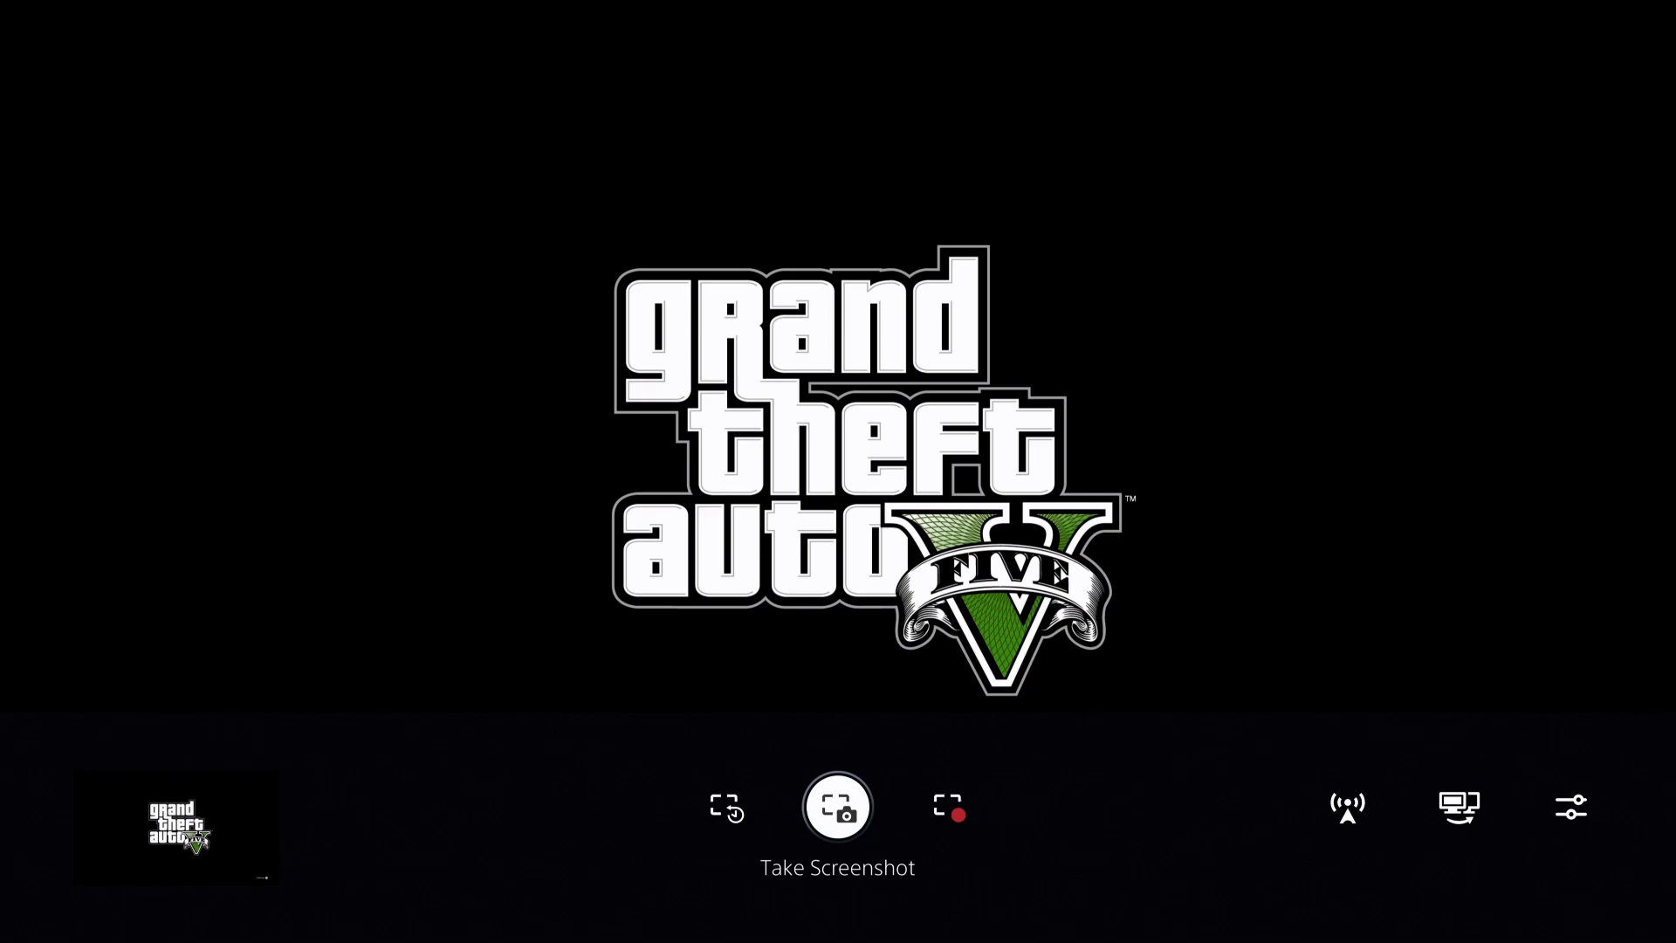
pyautogui.click(836, 807)
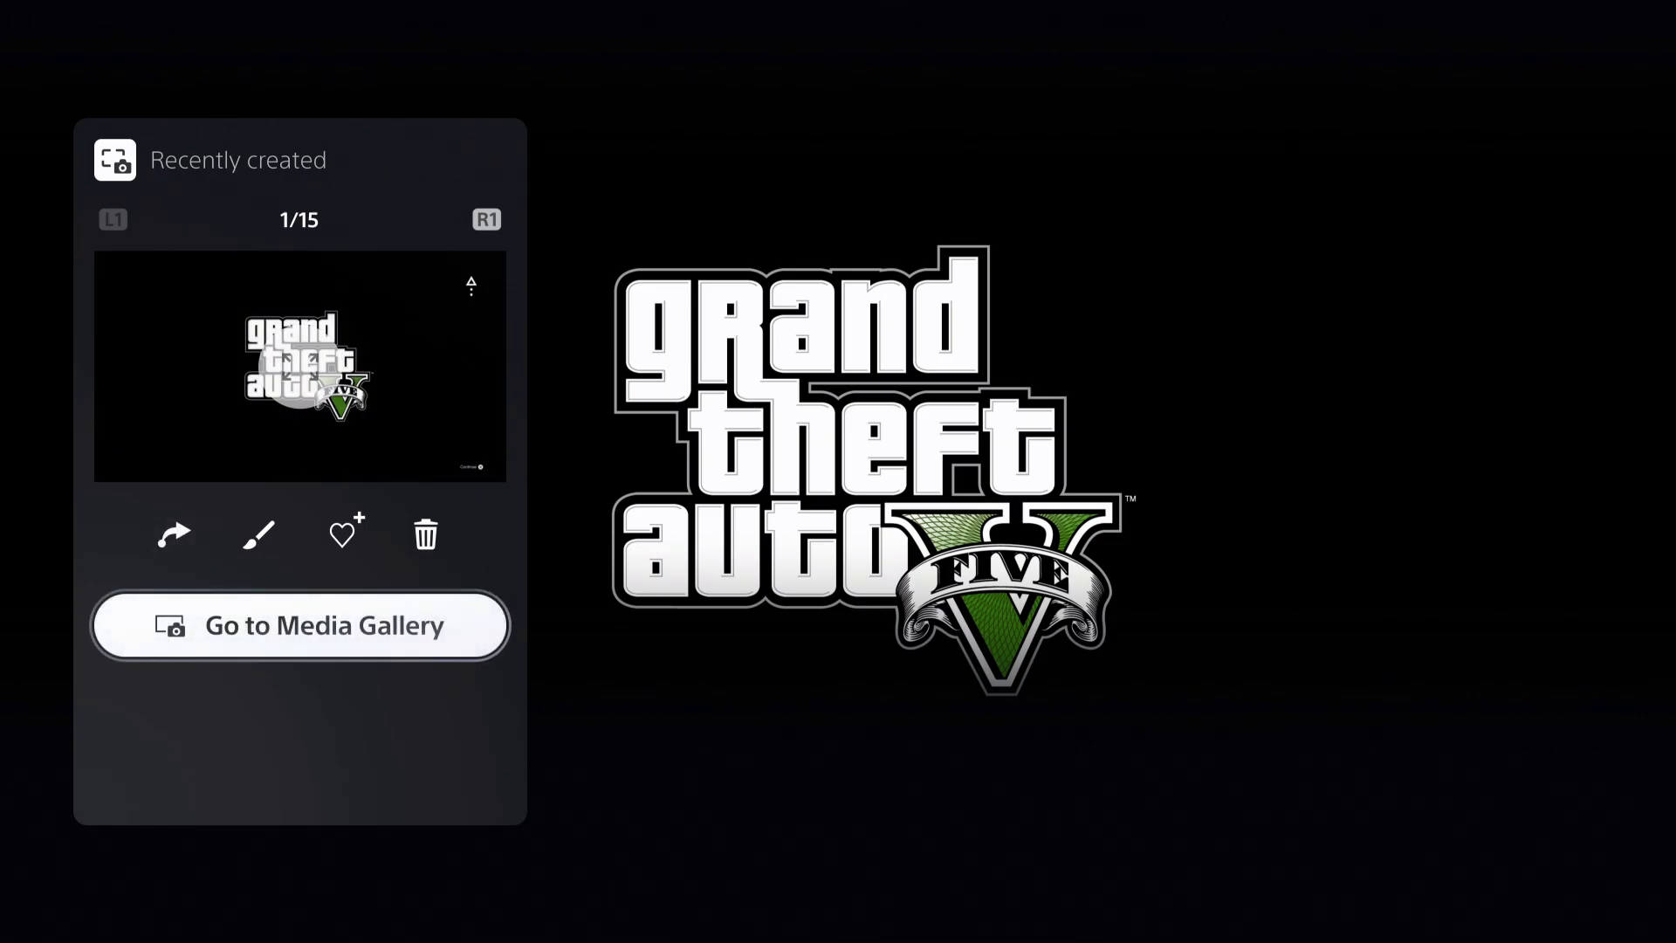
# Browse the Media Gallery's Albums view and enter the Grand Theft Auto V album
pyautogui.click(300, 625)
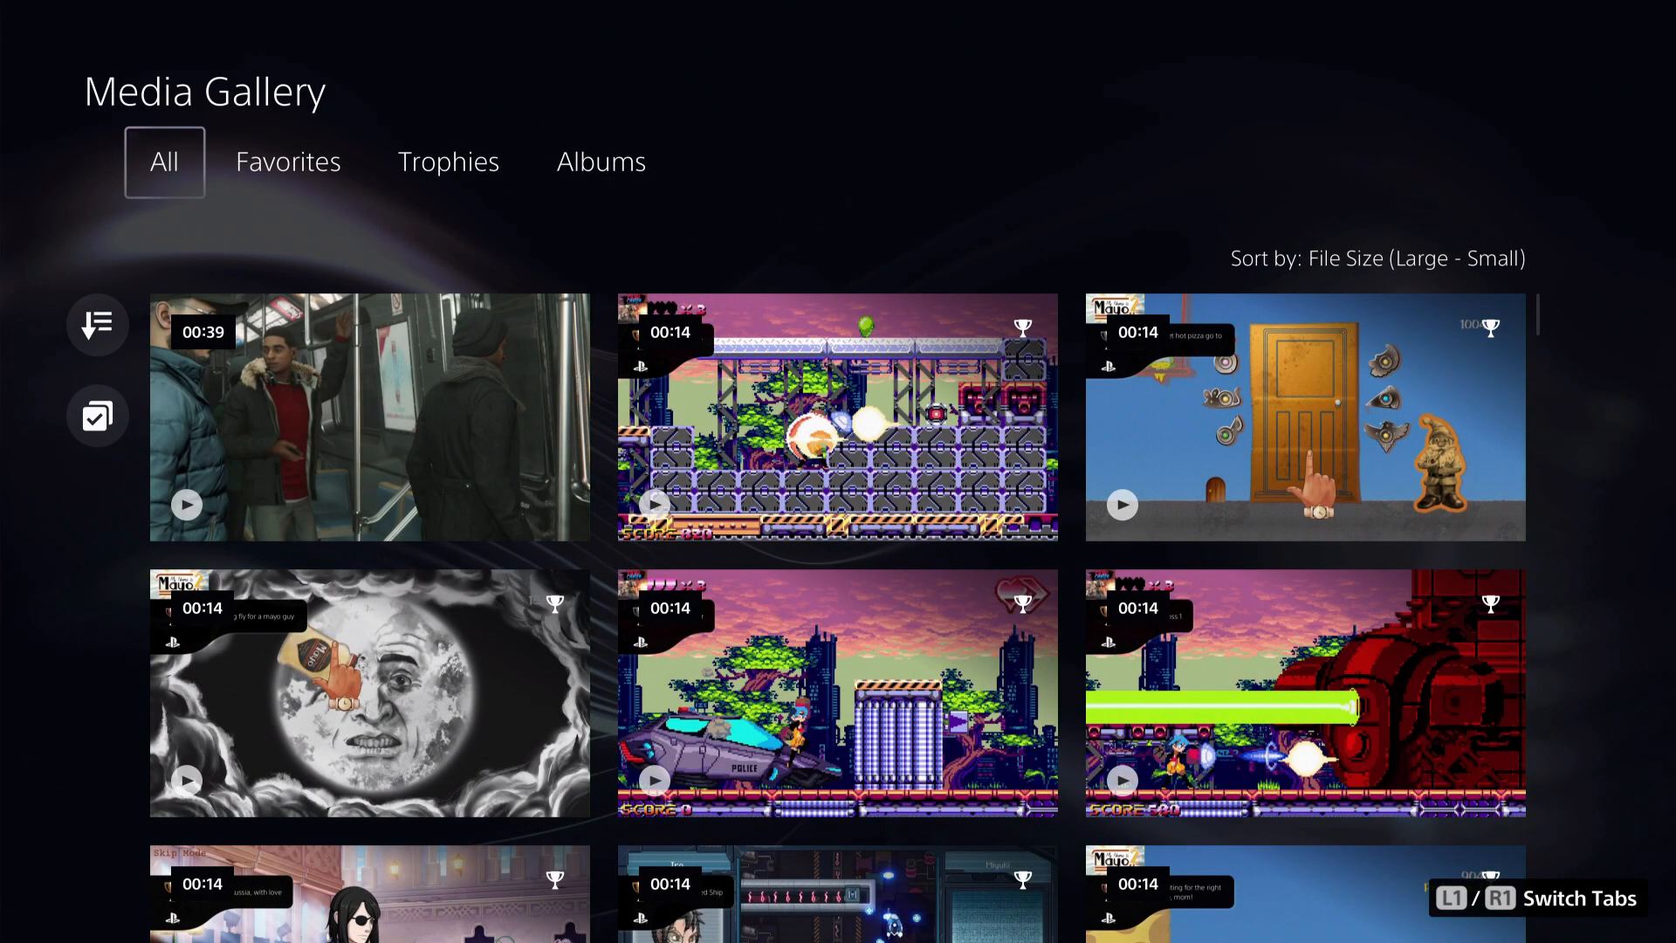
pyautogui.click(600, 163)
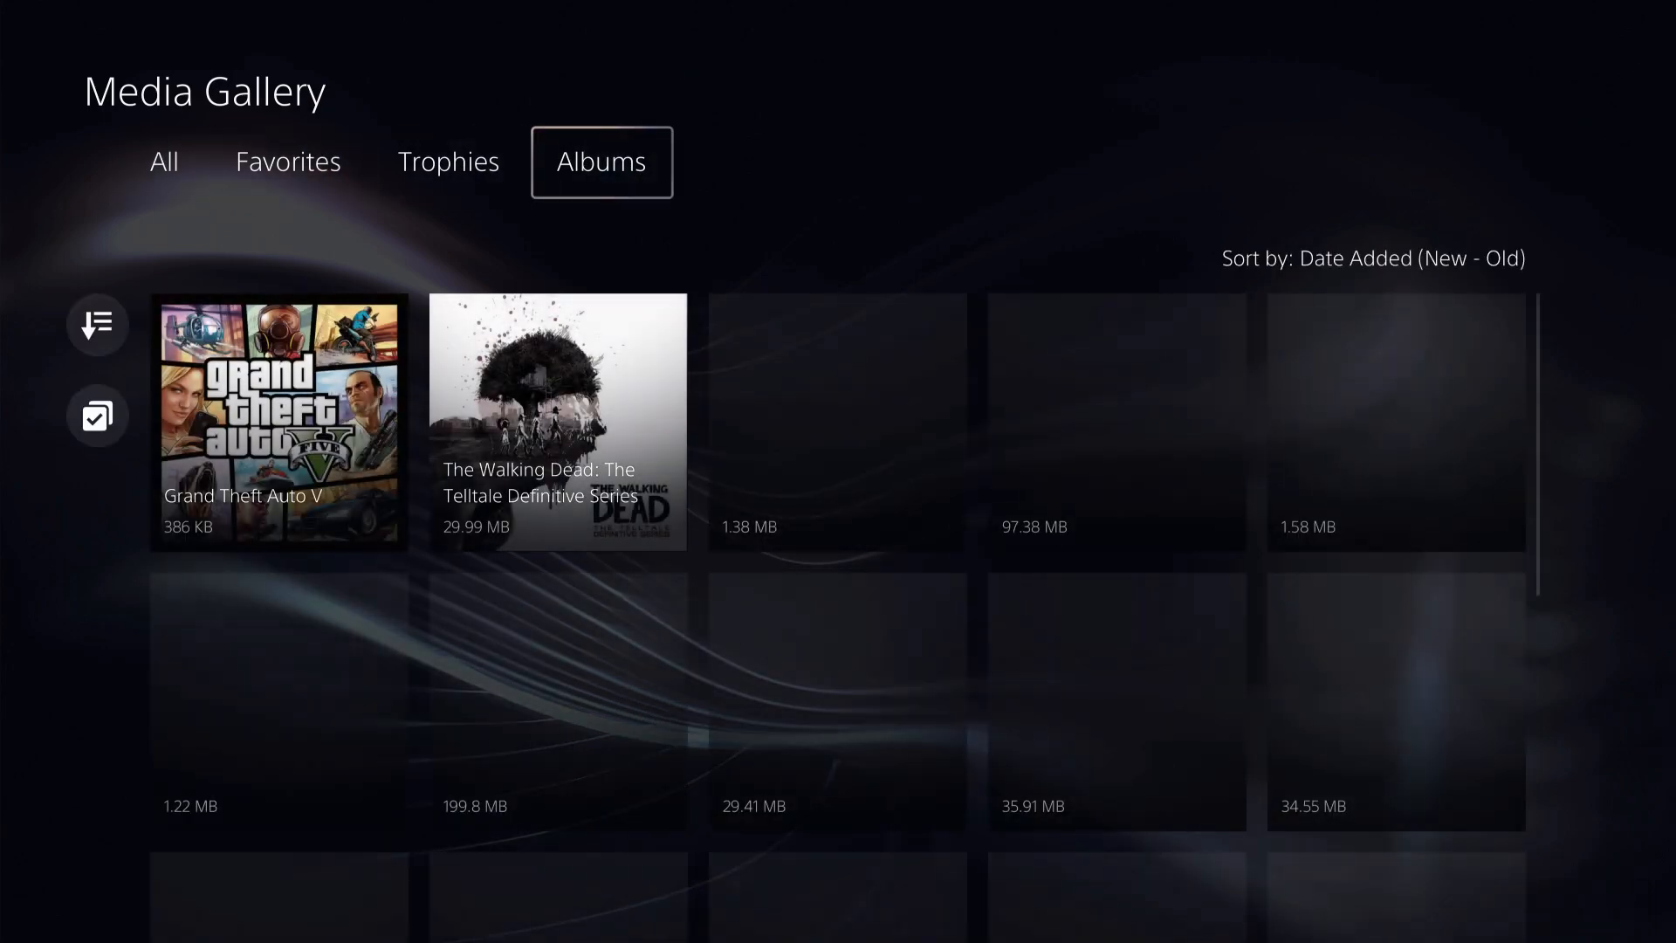
pyautogui.click(277, 420)
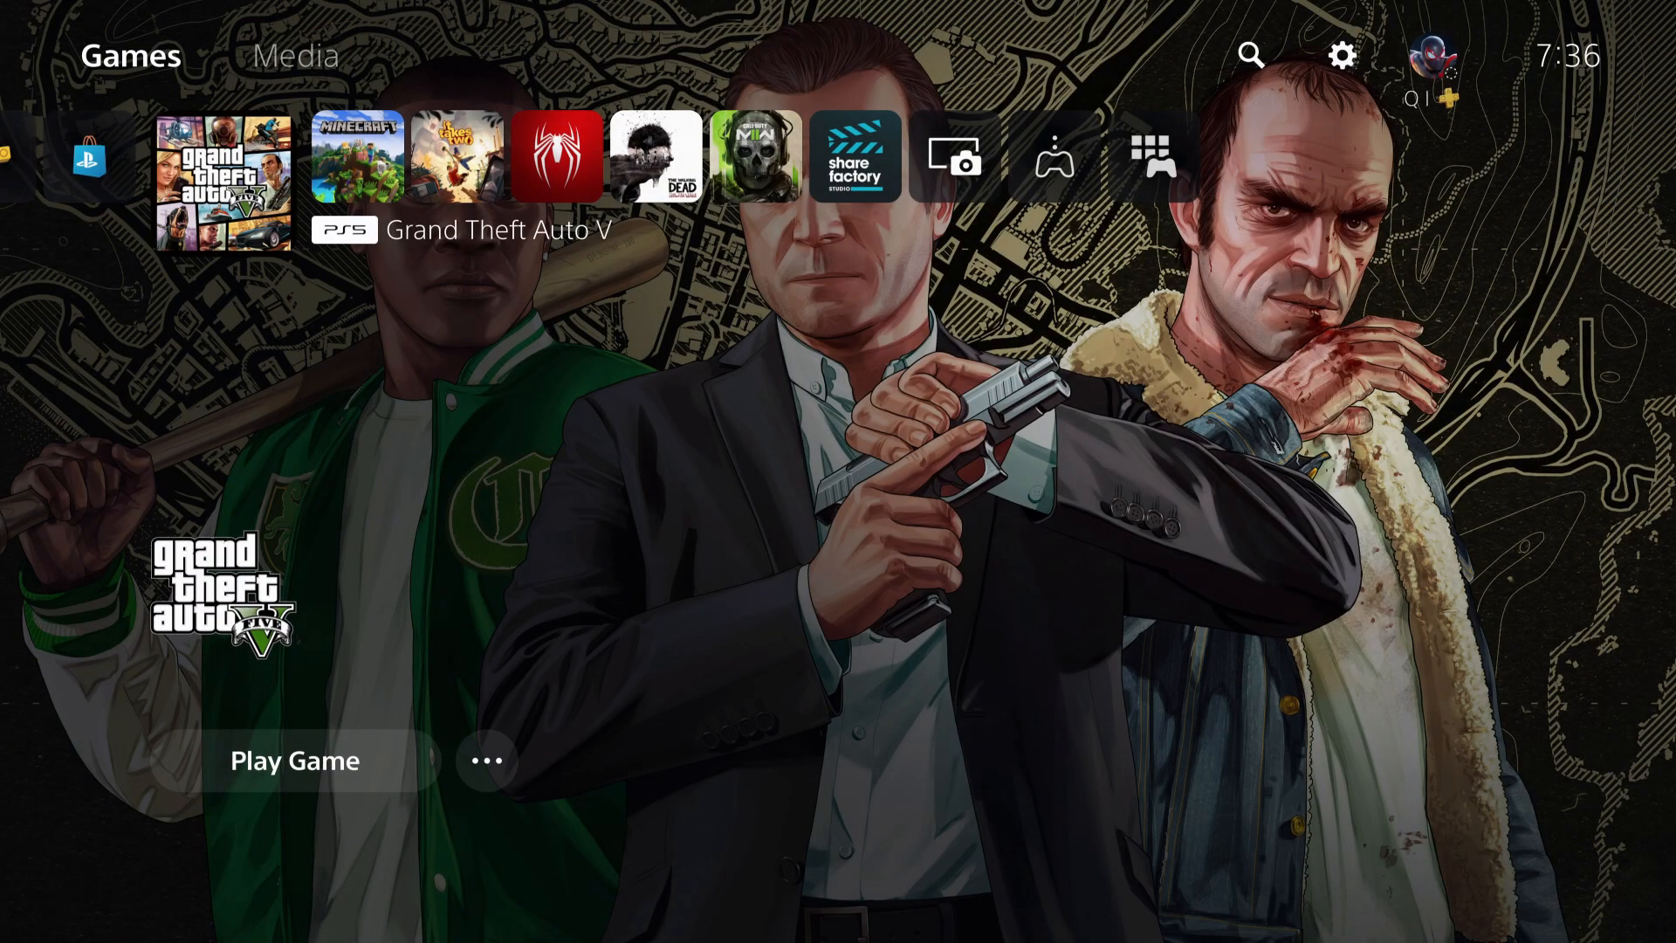
# Revisit Shortcuts for Create Button and keep Easy Screenshots as the mapping
pyautogui.click(1341, 56)
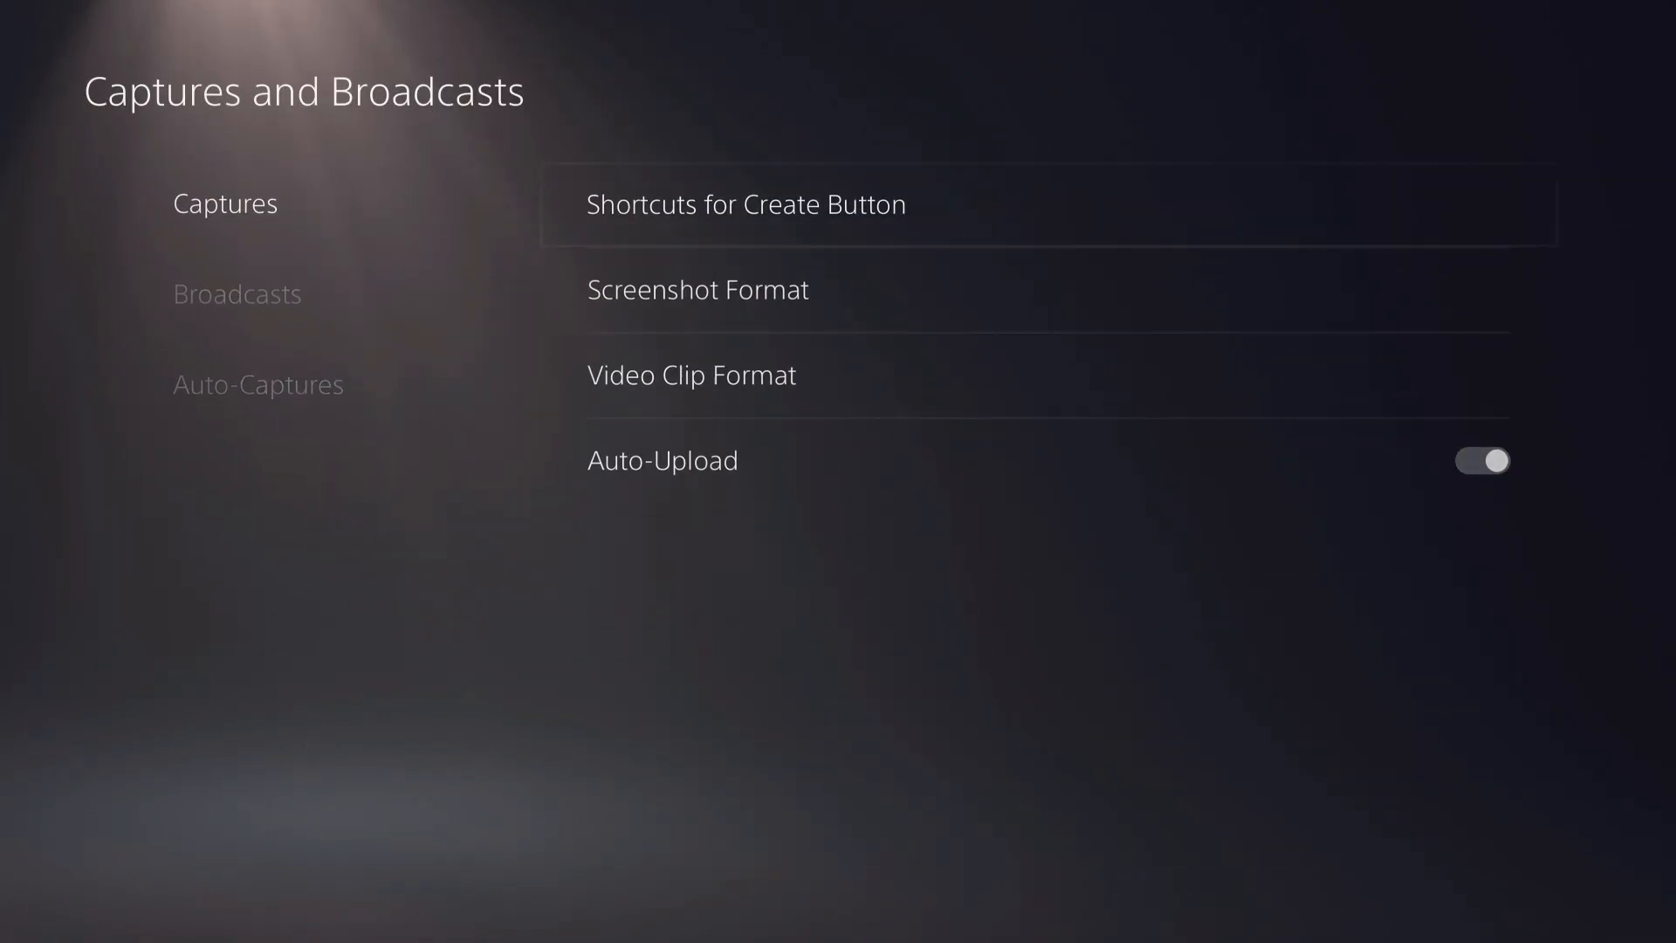
pyautogui.click(745, 204)
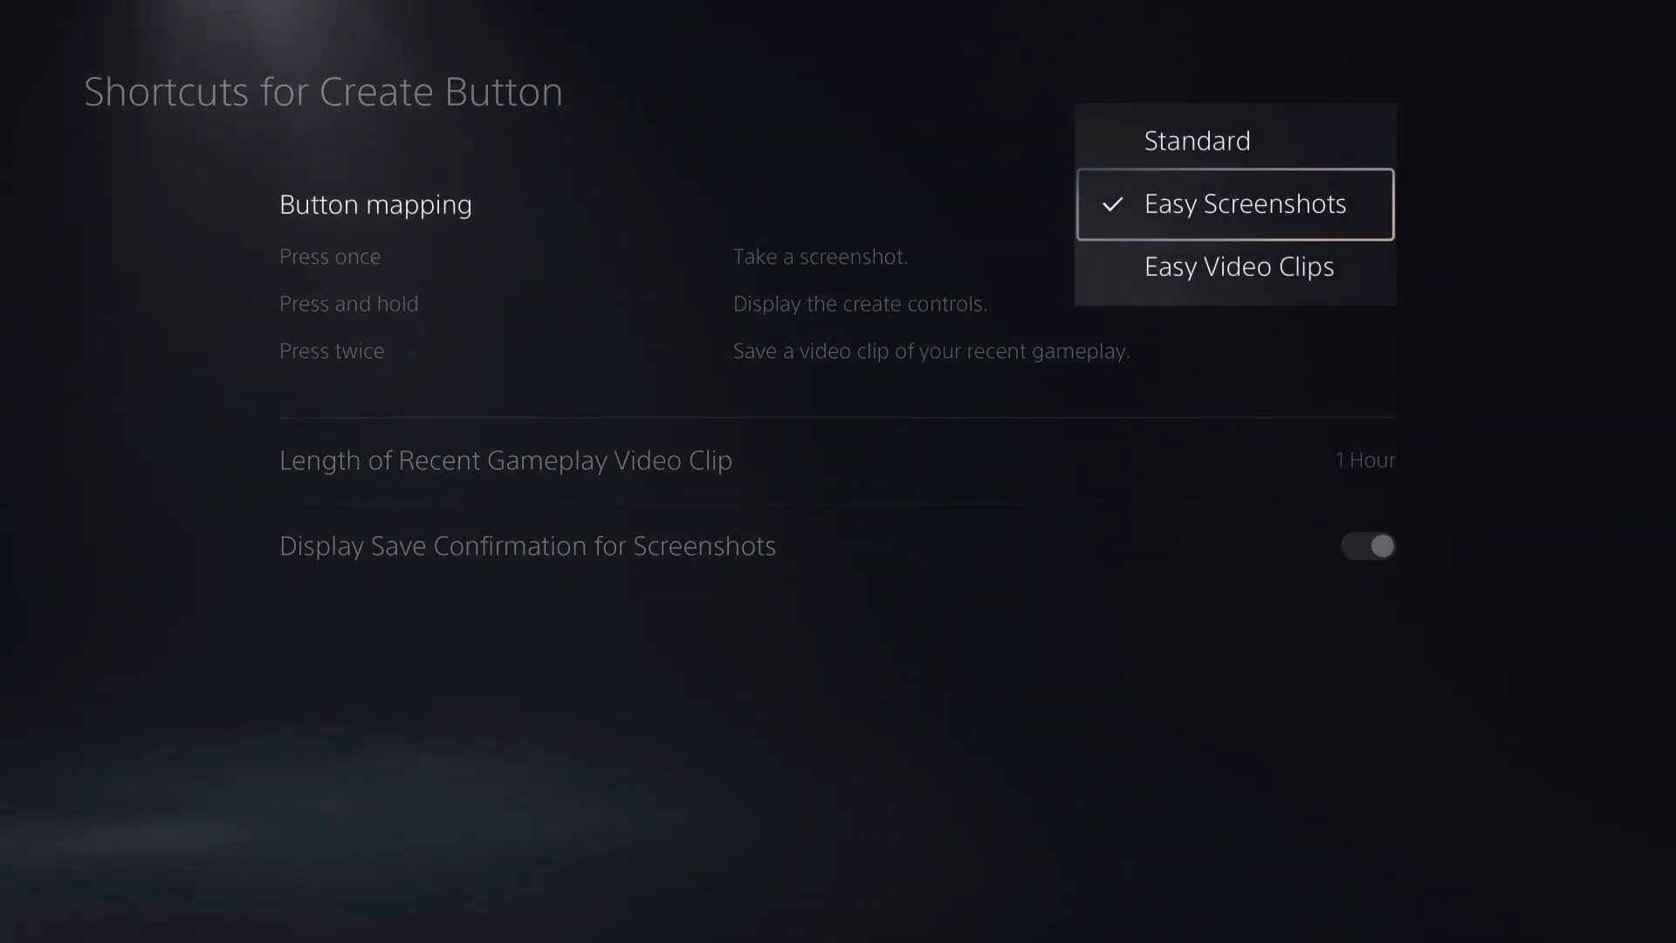
pyautogui.click(1196, 140)
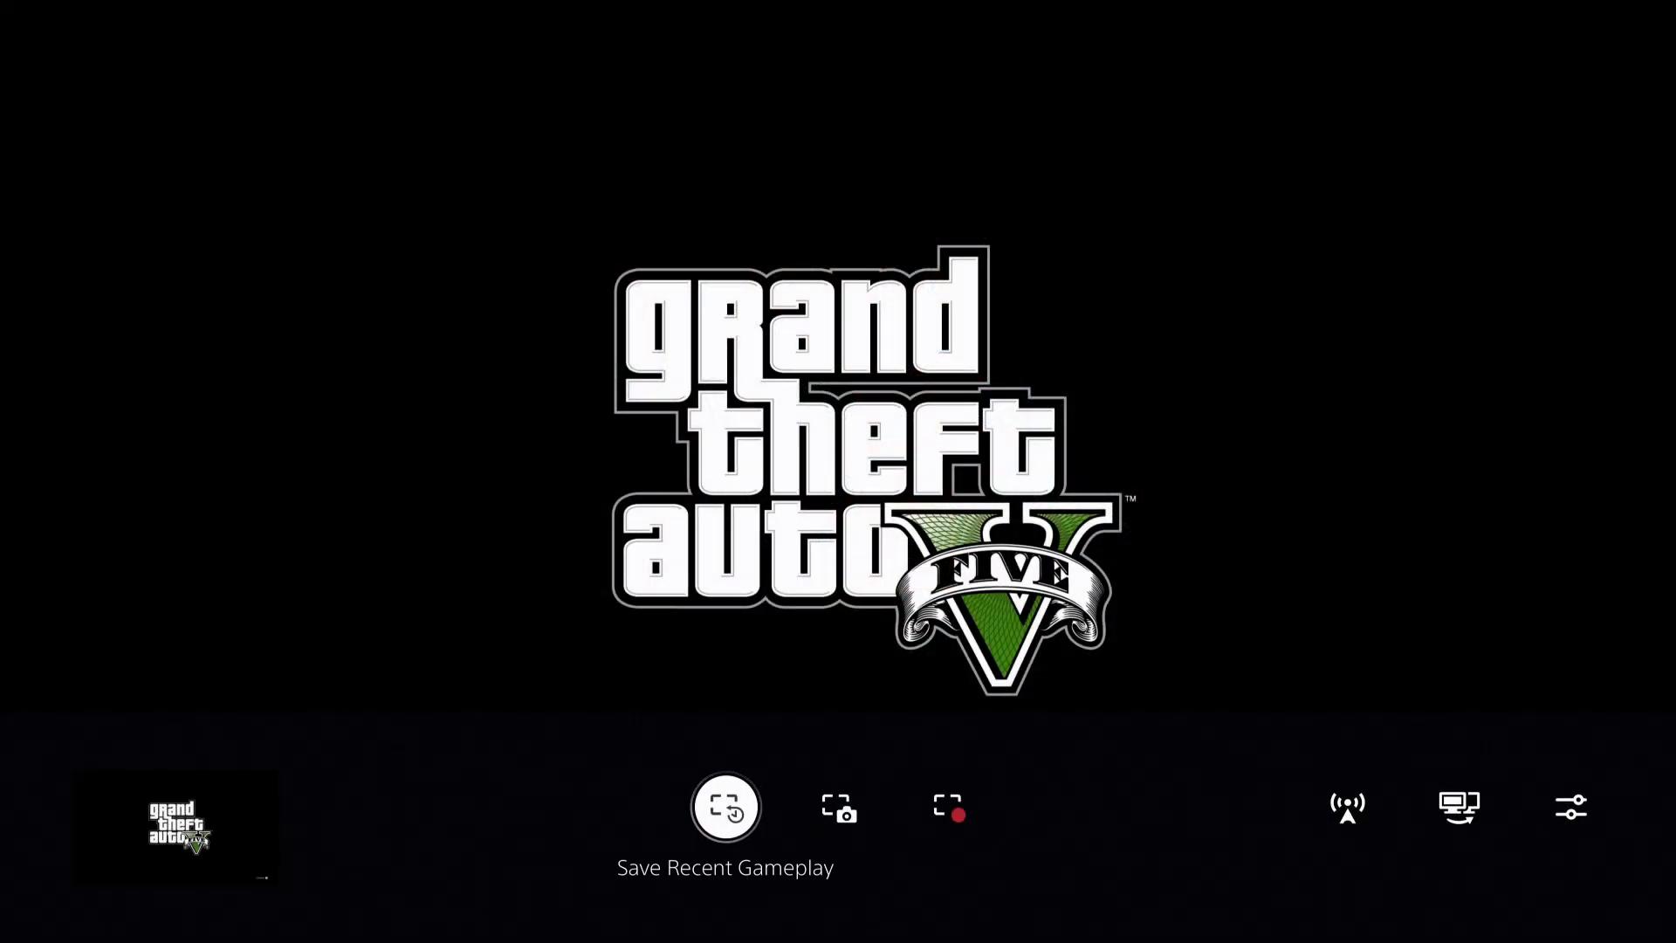
pyautogui.click(836, 807)
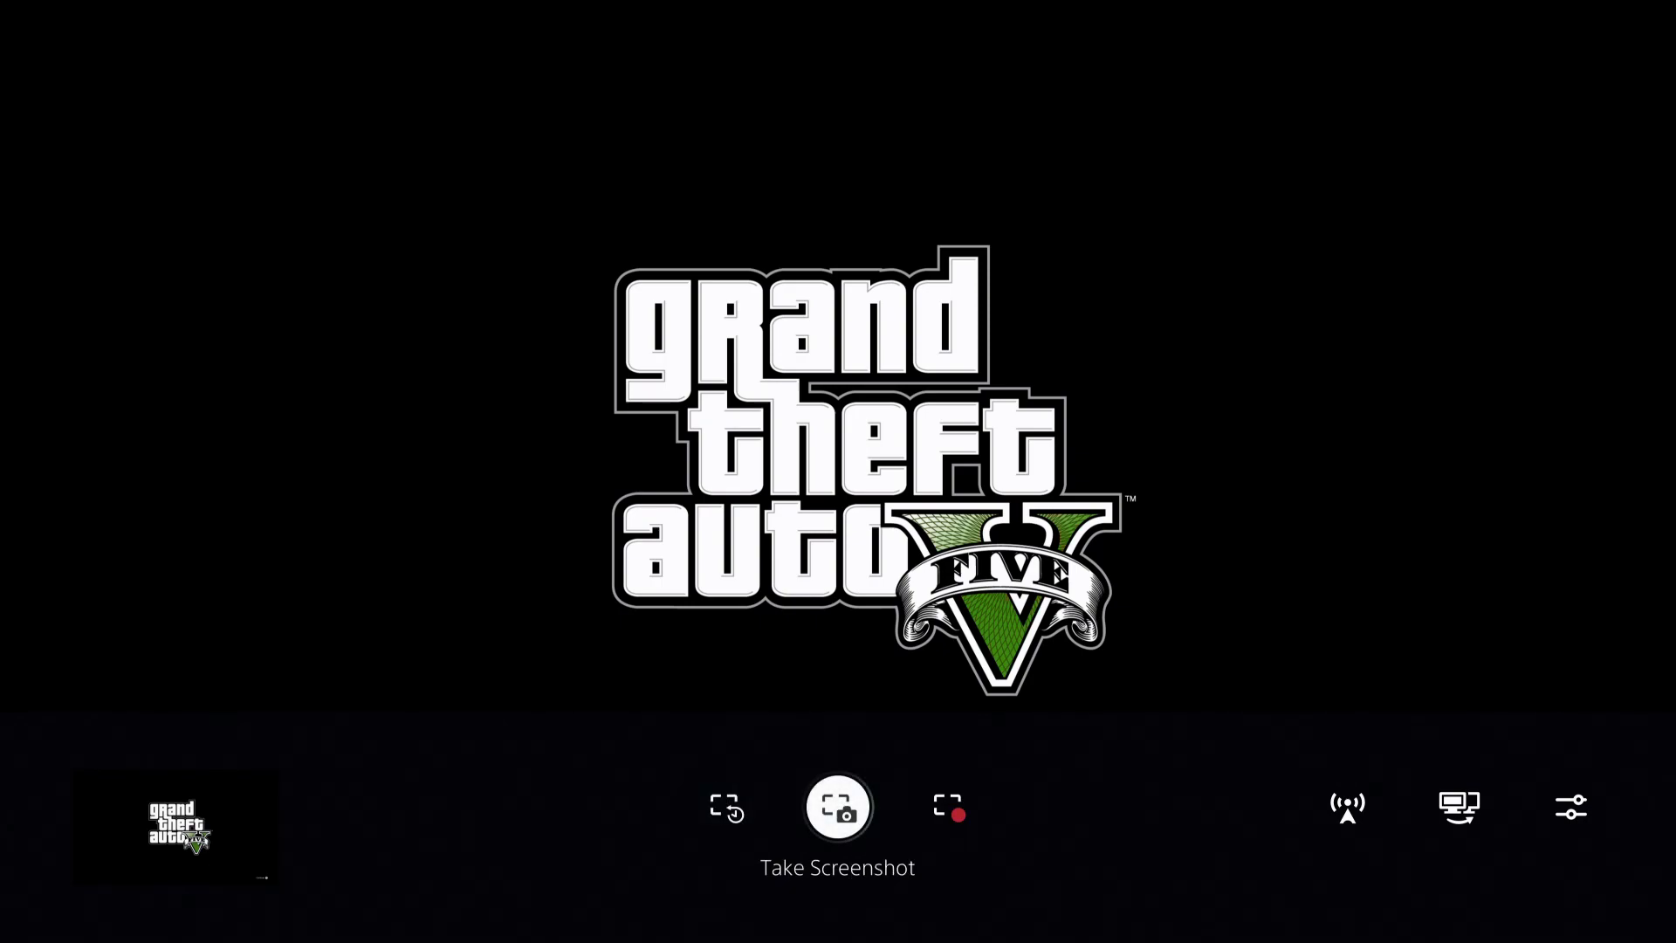
pyautogui.click(946, 807)
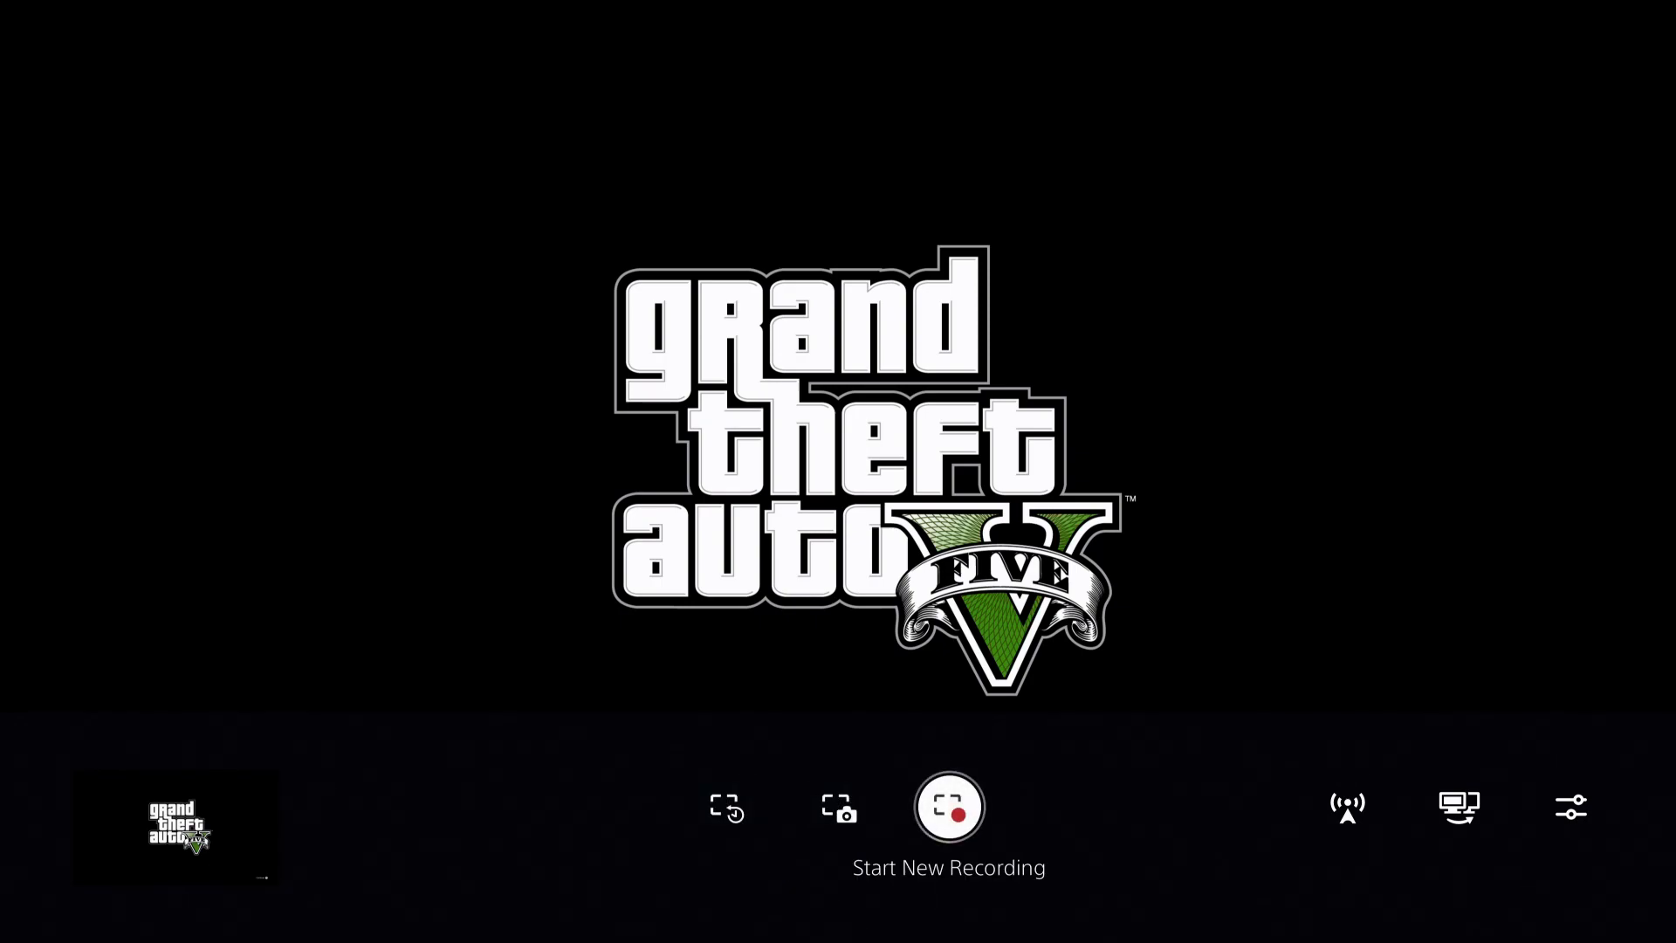
pyautogui.click(1570, 807)
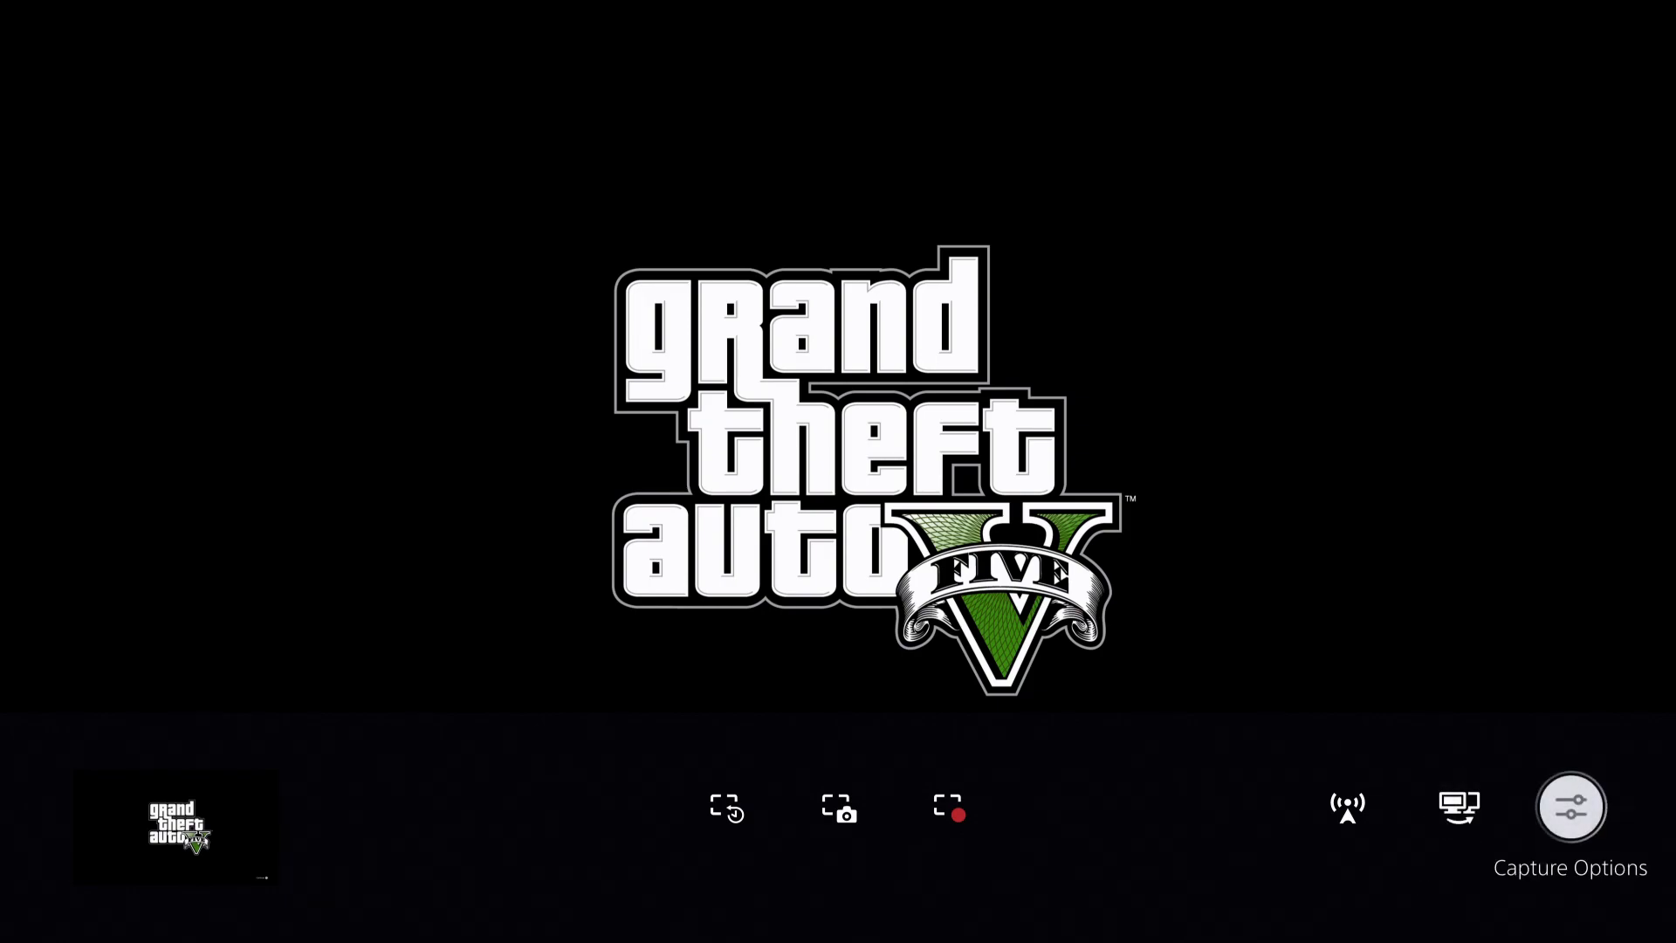